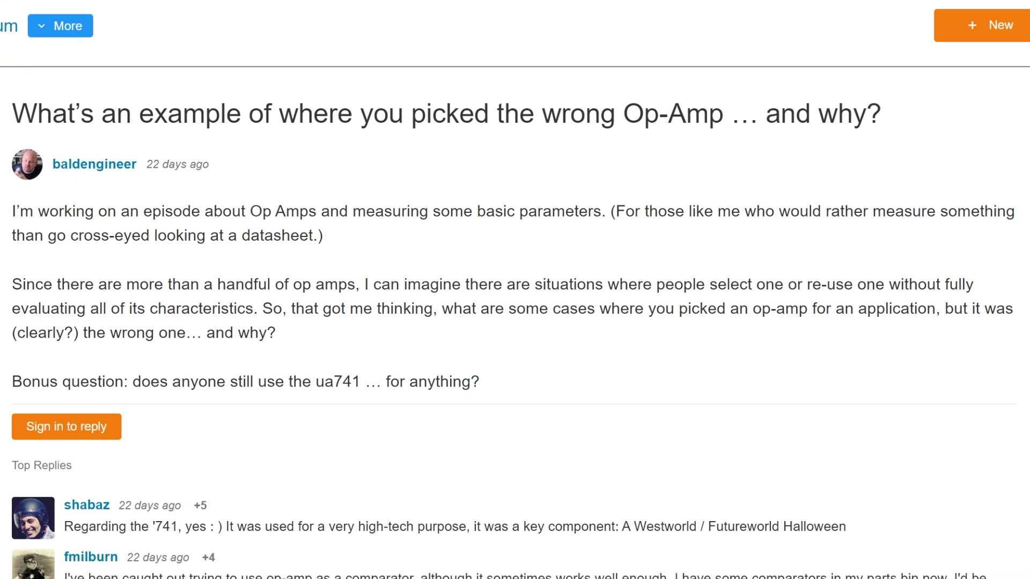
{"action": "scroll", "scroll_direction": "down", "scroll_amount": 3}
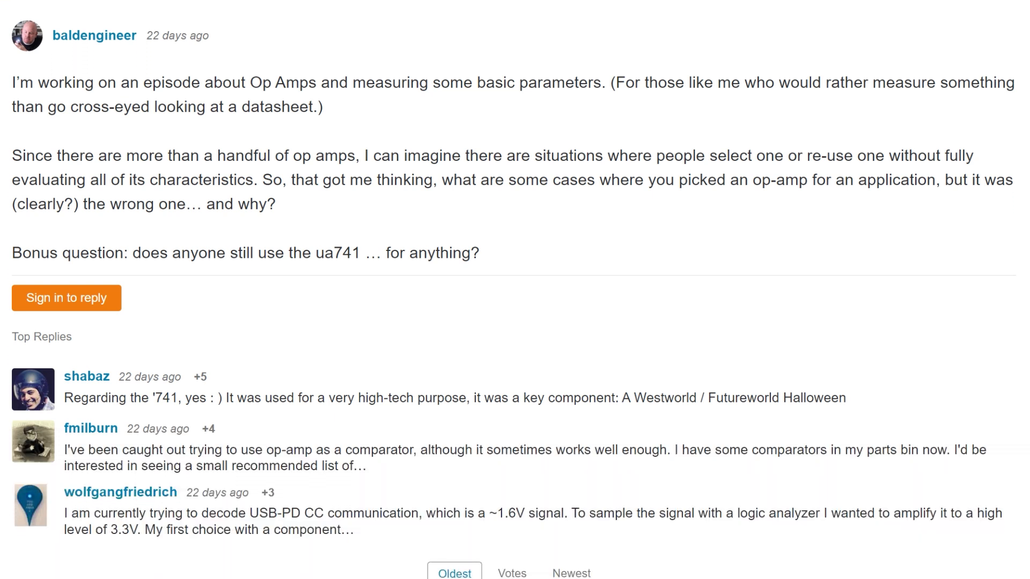